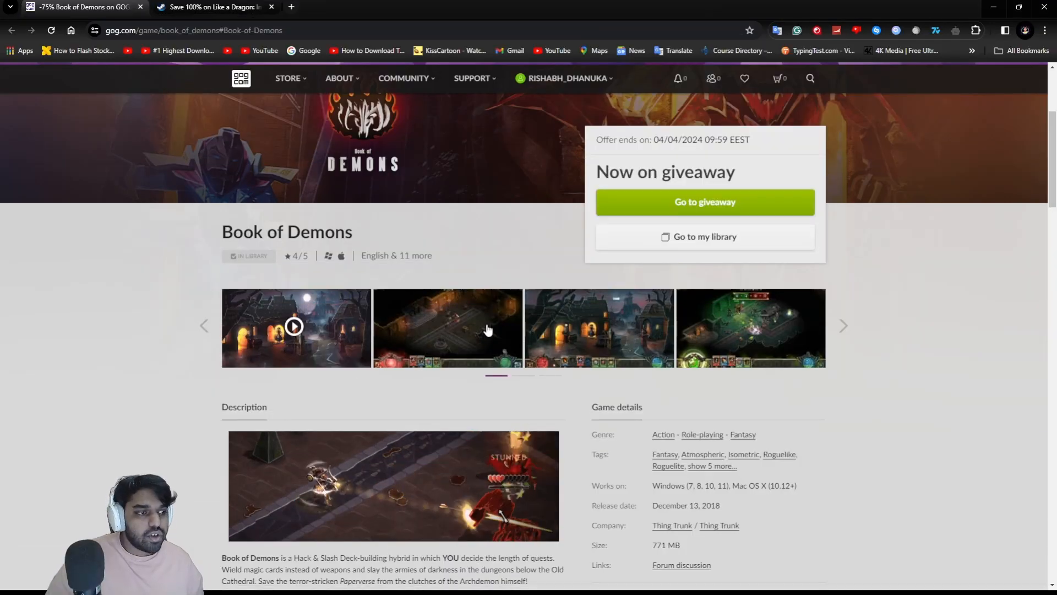
Step: View the Book of Demons release trailer and step through its screenshots in the large viewer
scroll(down, 3)
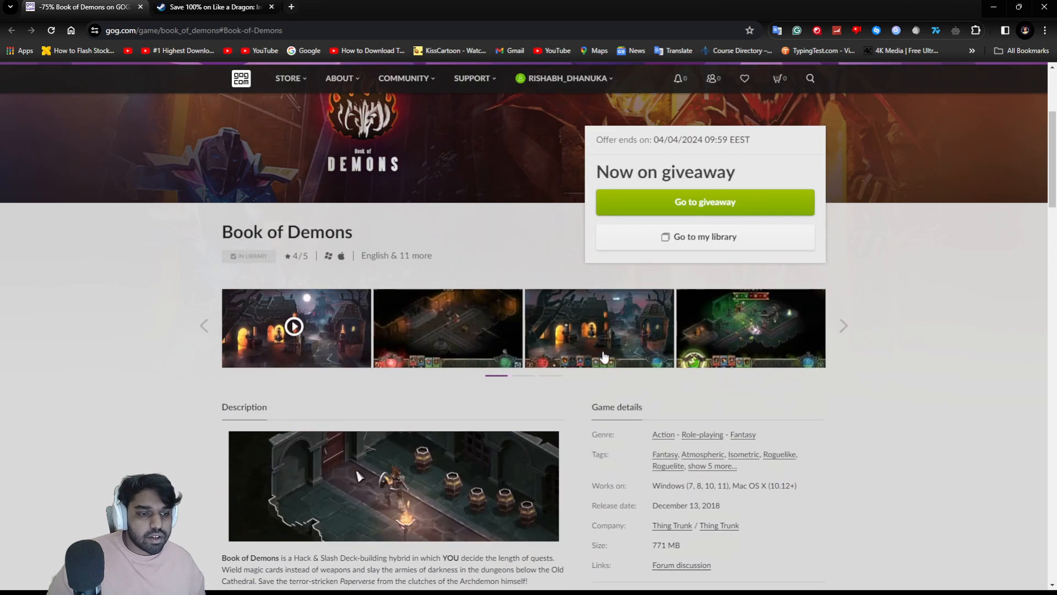
click(293, 326)
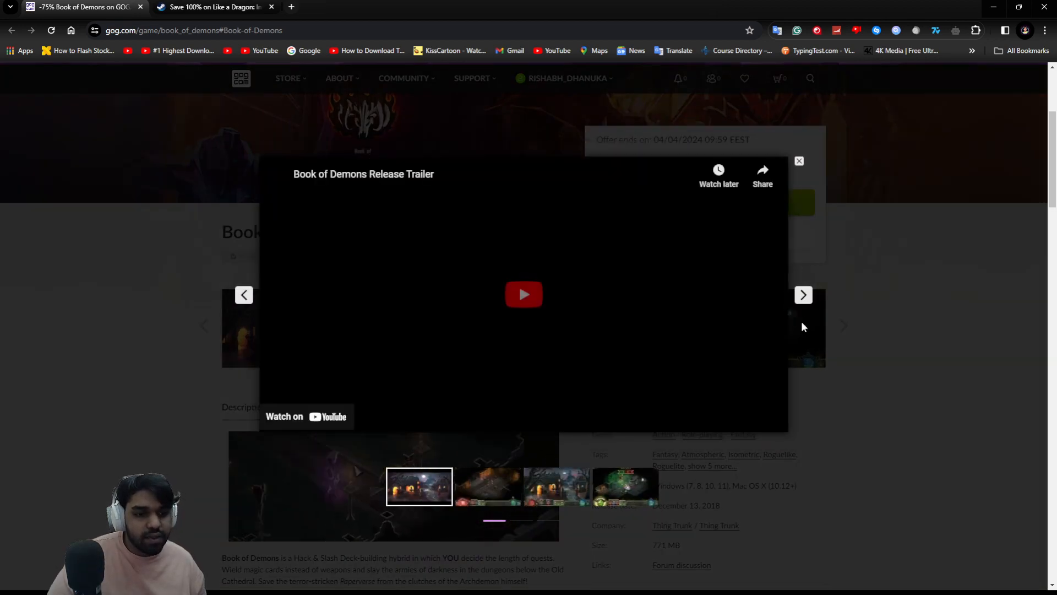
click(525, 295)
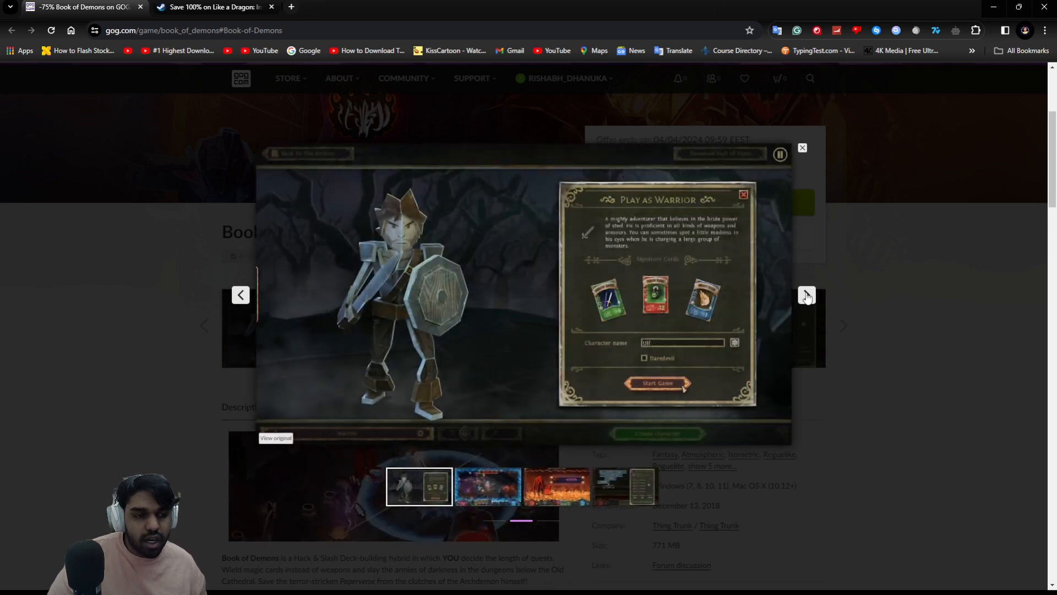
click(654, 383)
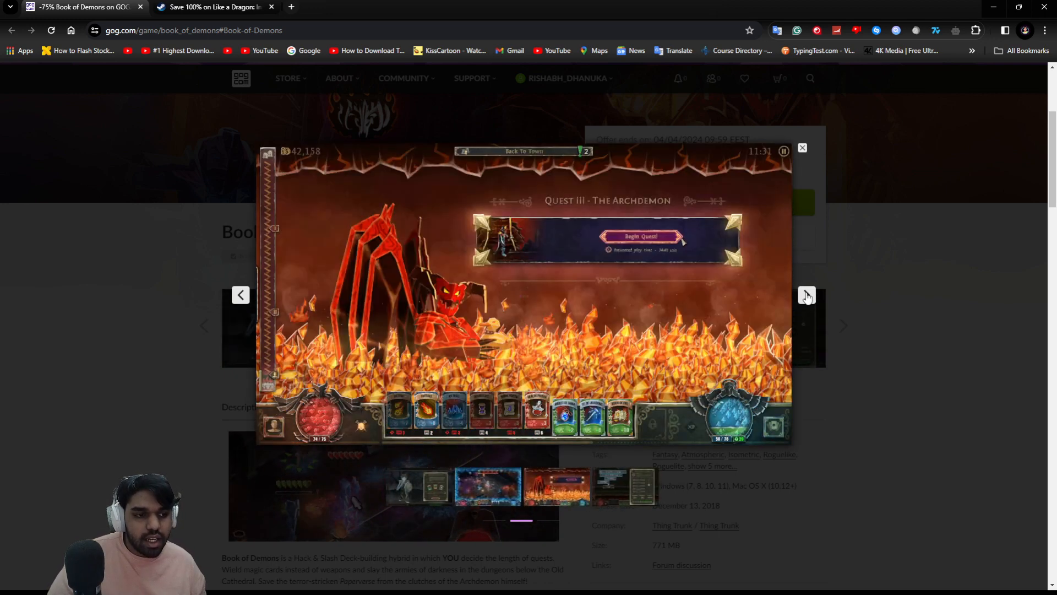
click(807, 295)
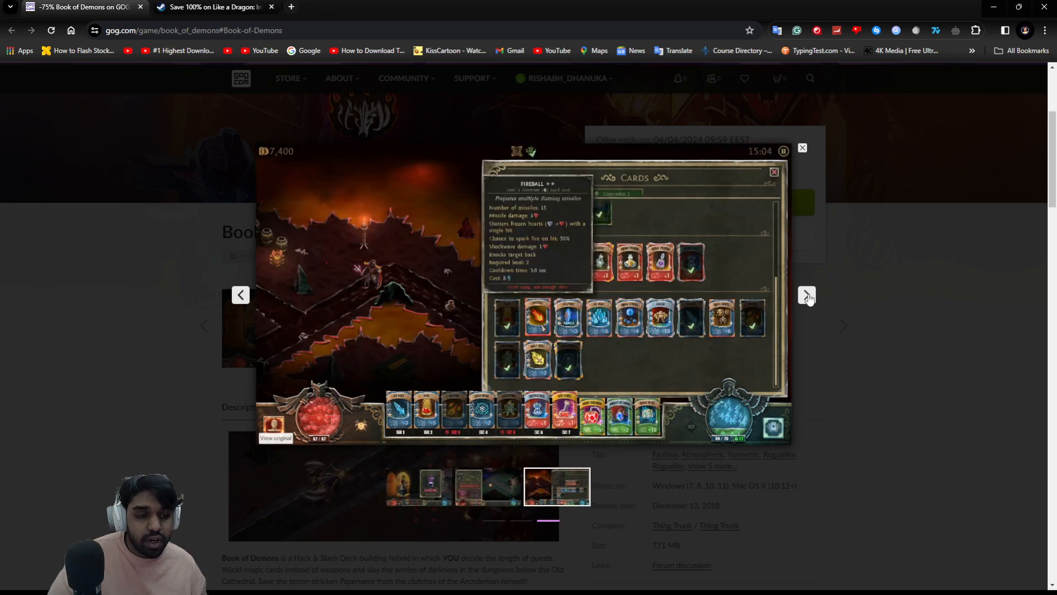
click(808, 295)
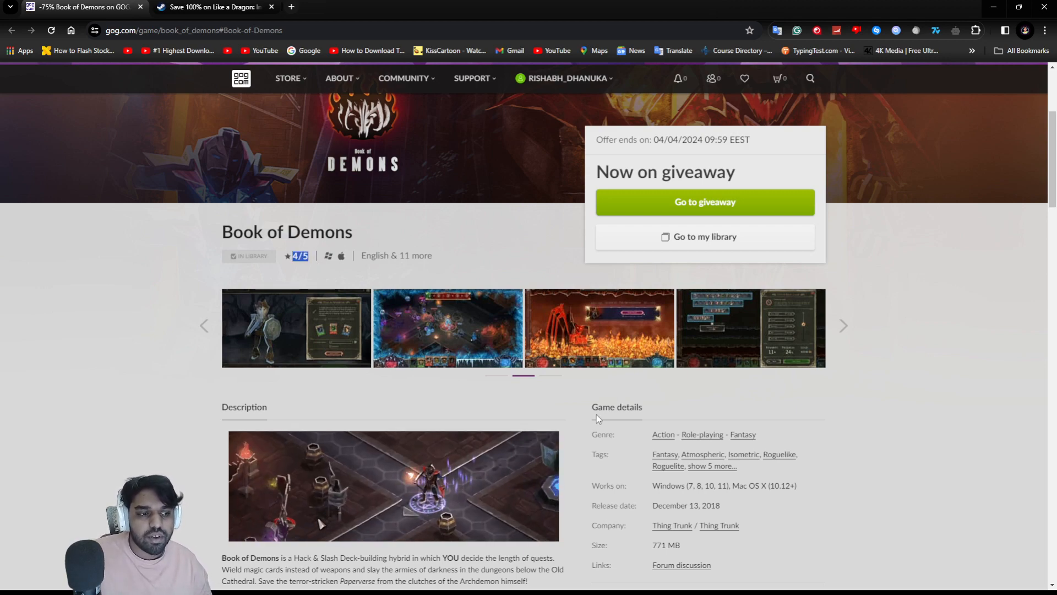
Step: Bring the minimum system requirements and critics reviews into view, briefly highlighting the DirectX and storage lines
scroll(down, 3)
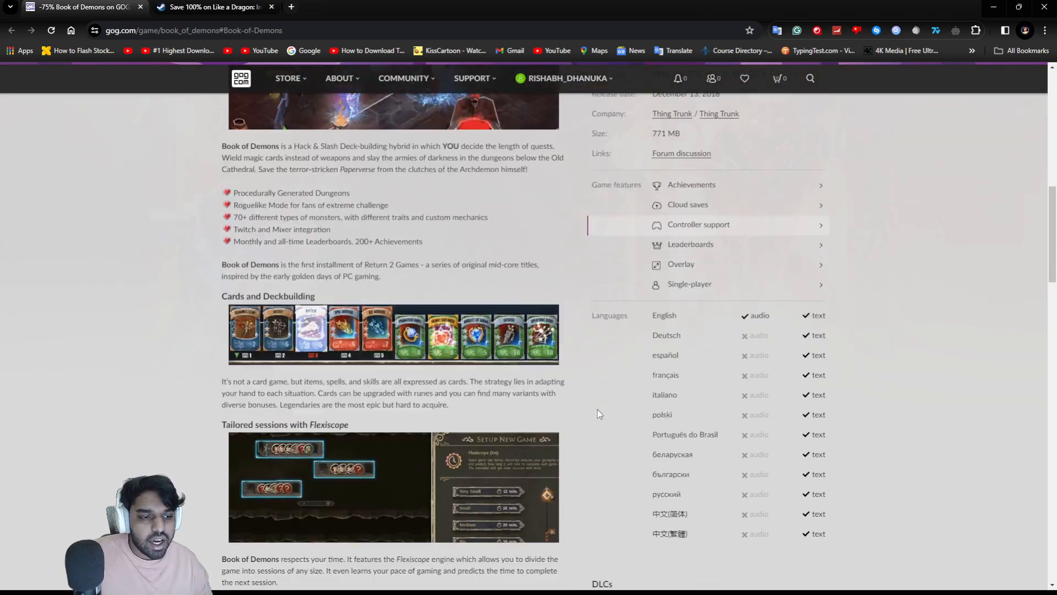
scroll(down, 3)
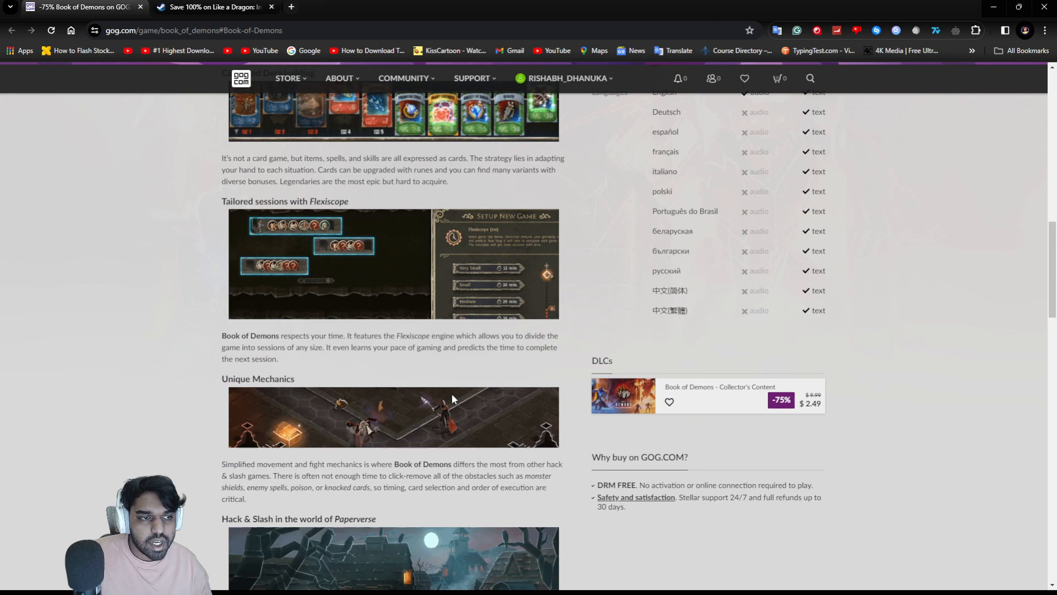
scroll(down, 3)
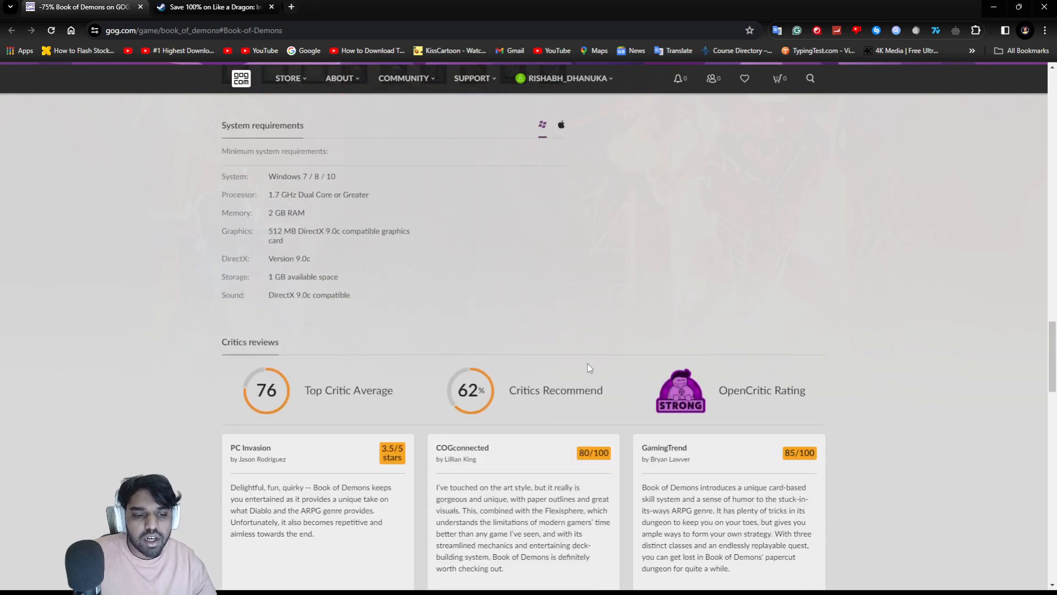
mouse_move(596, 329)
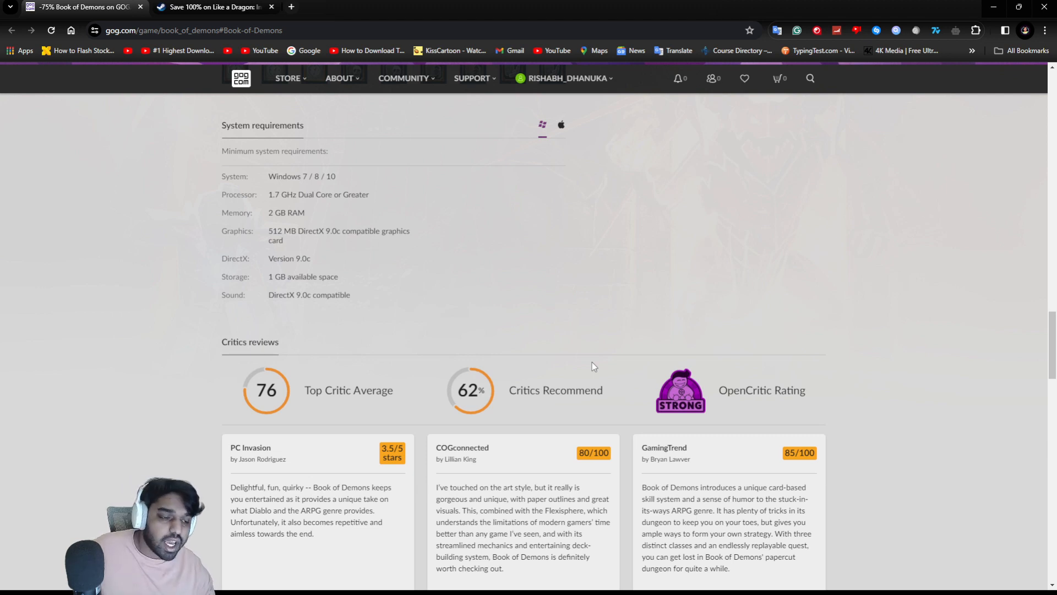
mouse_move(341, 182)
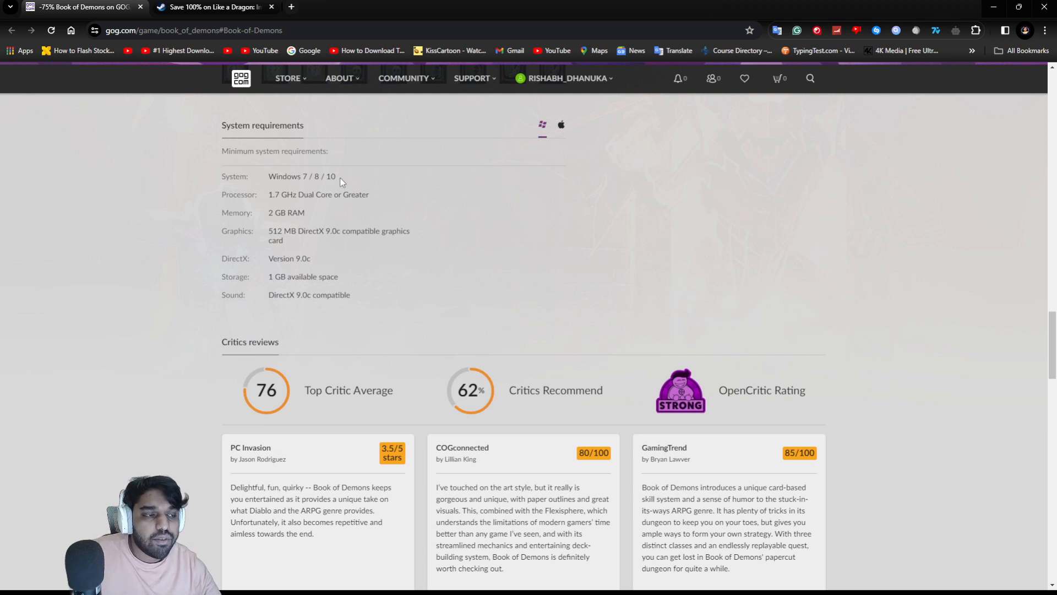
drag(268, 176, 337, 176)
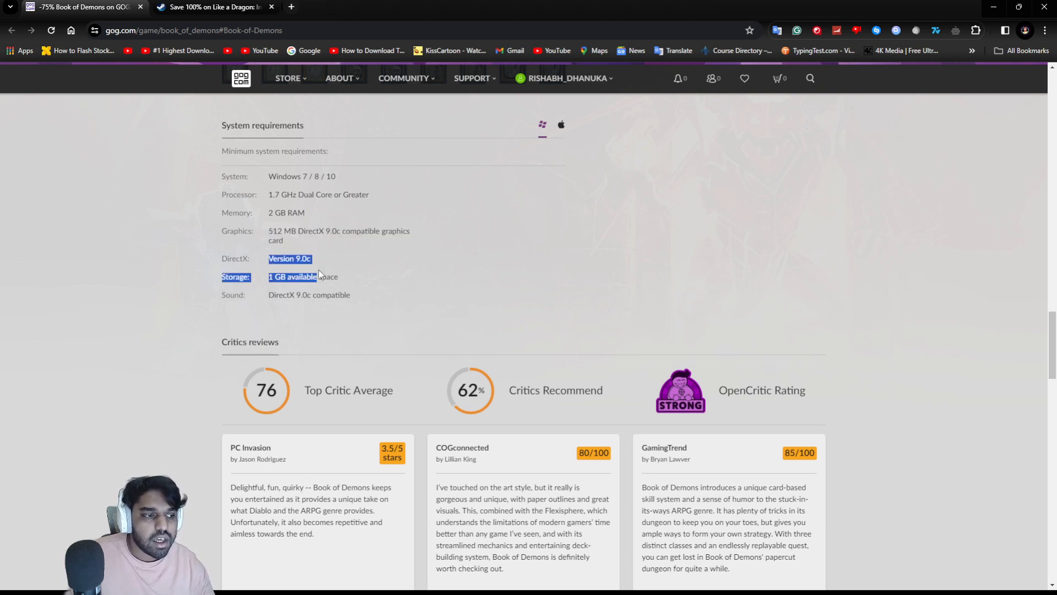
click(260, 295)
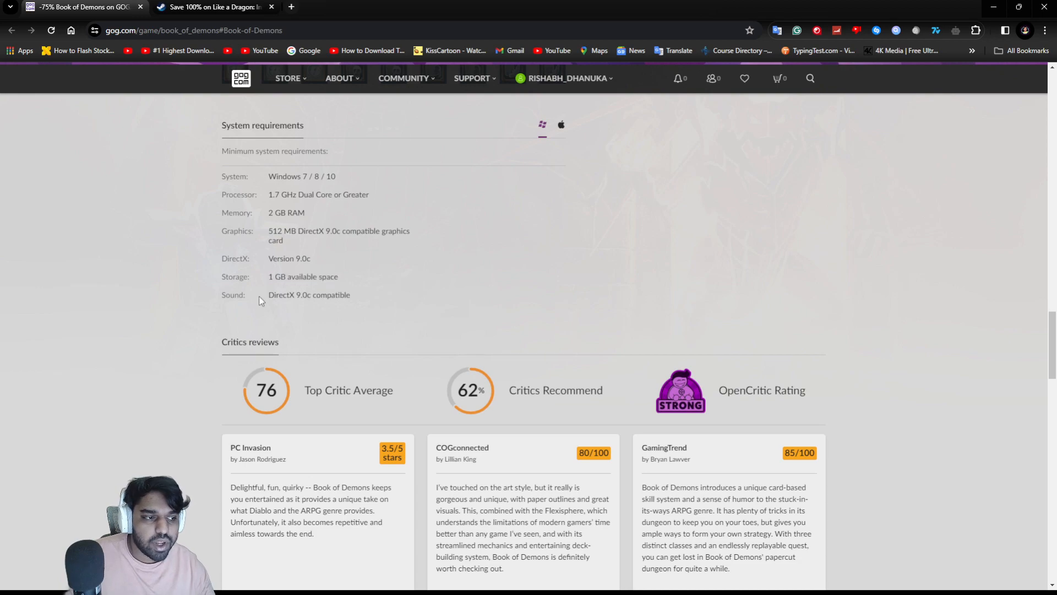
Step: Return to the page header where the 'Now on giveaway' box ending 04/04/2024 is shown
scroll(up, 3)
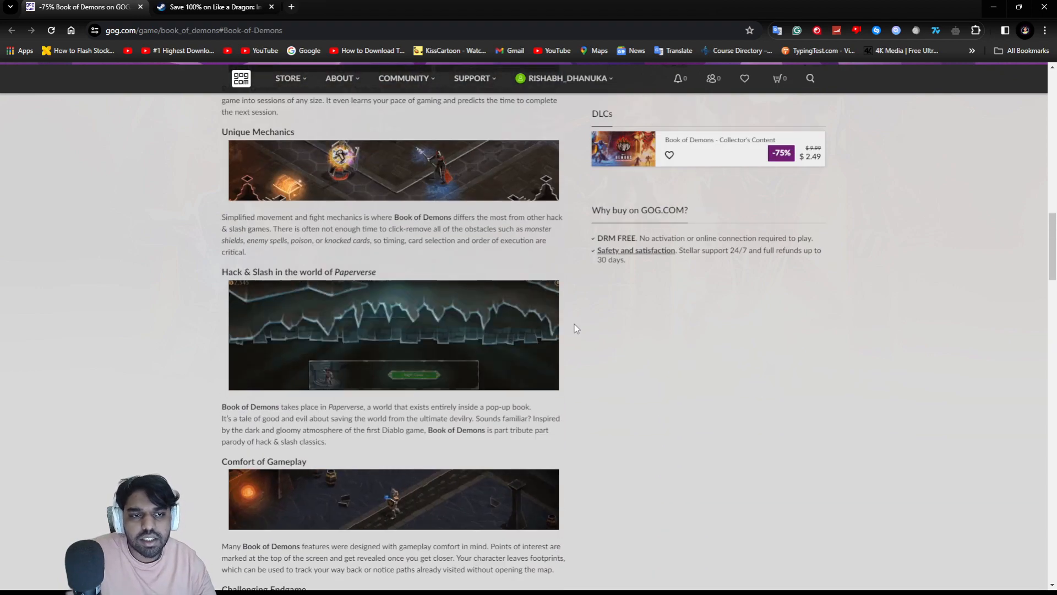
scroll(up, 3)
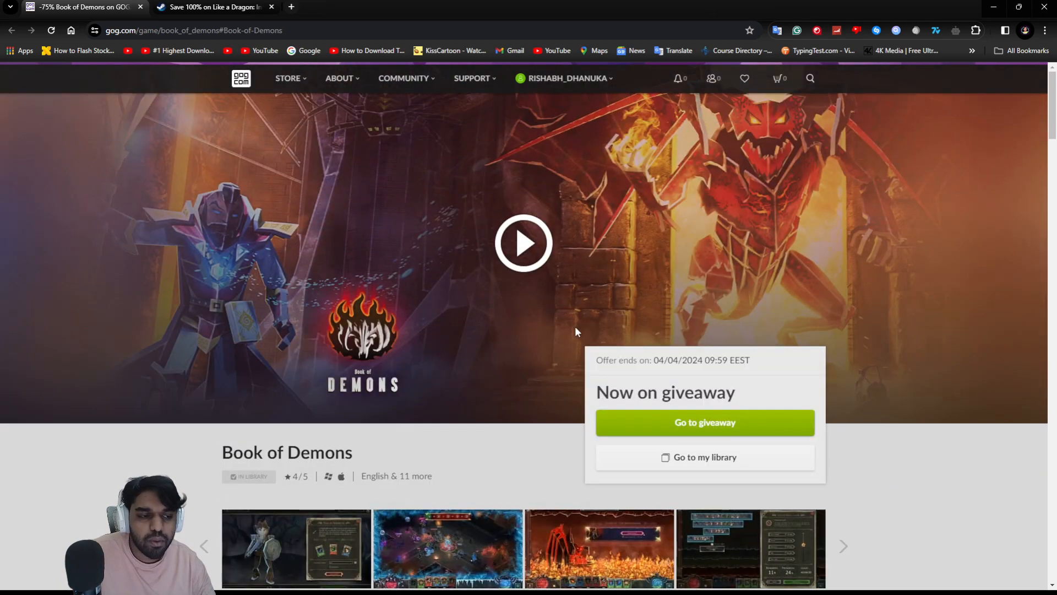
scroll(down, 3)
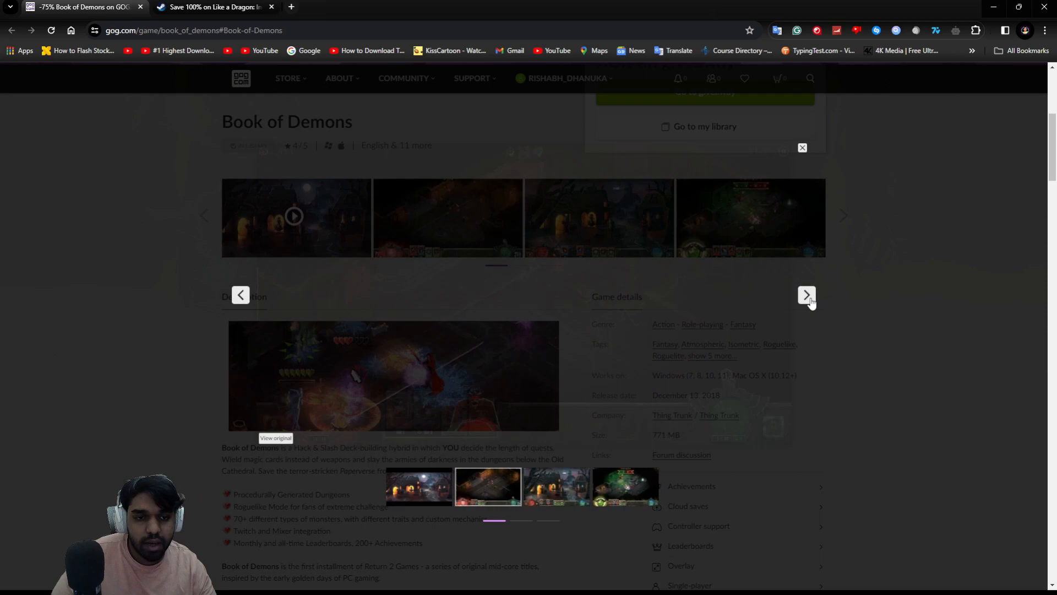
click(807, 296)
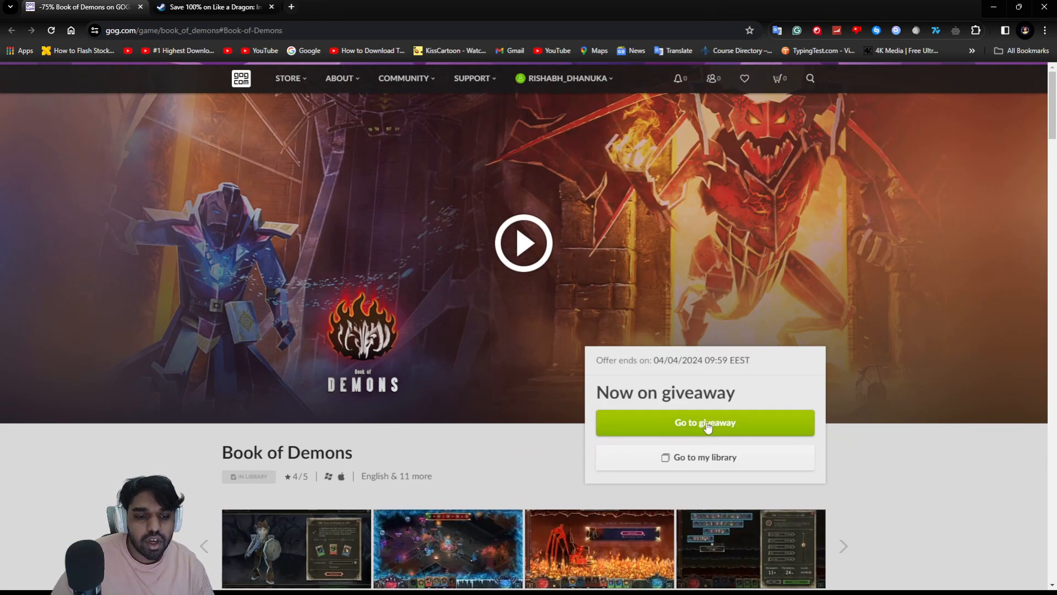
Step: Claim the Book of Demons giveaway, glancing at the Steam free outfit tab and back to the GOG confirmation
click(704, 423)
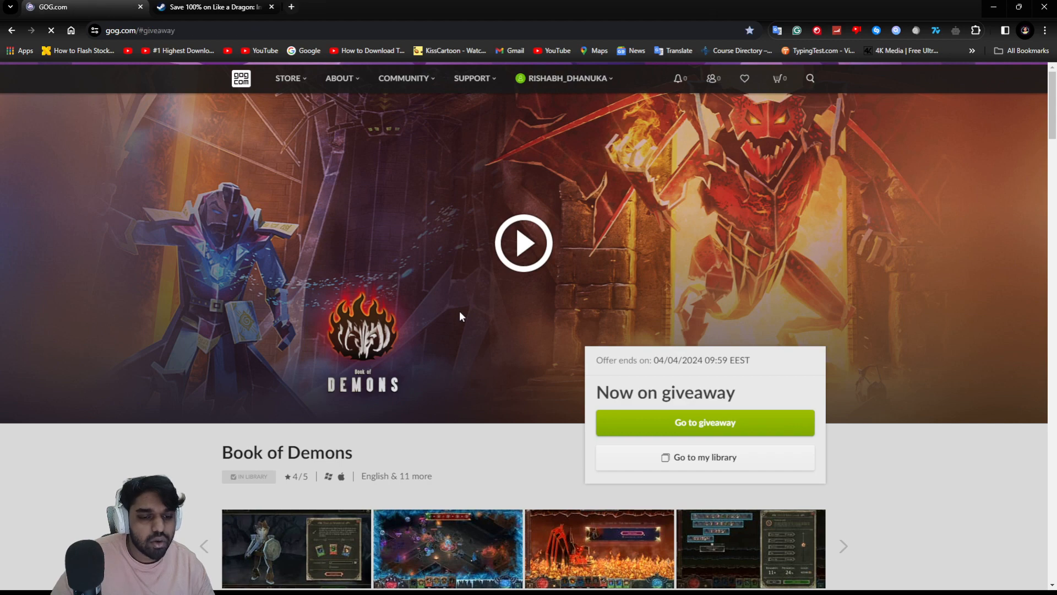
scroll(down, 3)
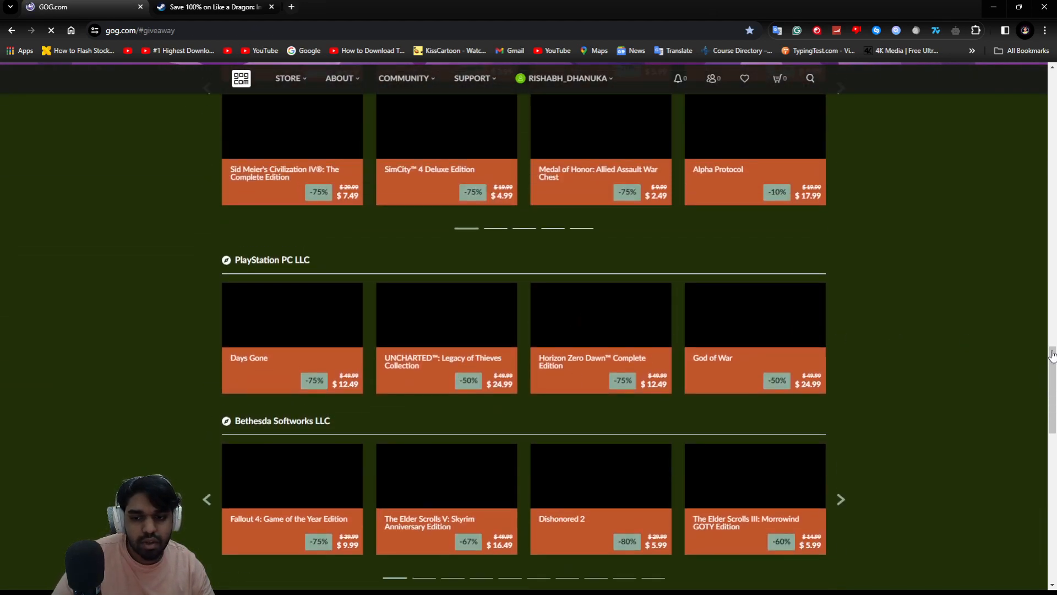
click(211, 6)
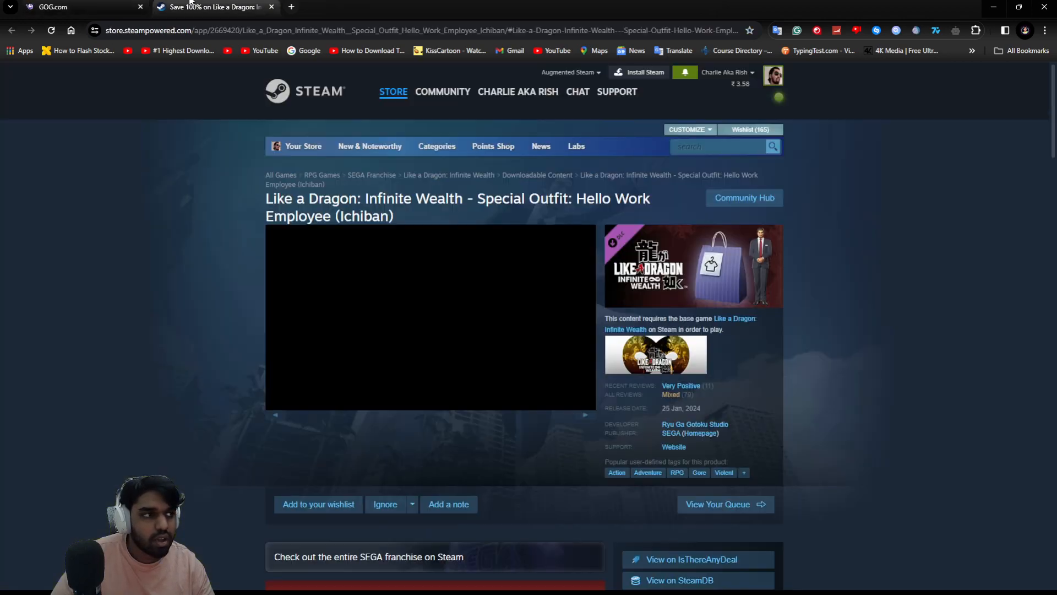
click(74, 7)
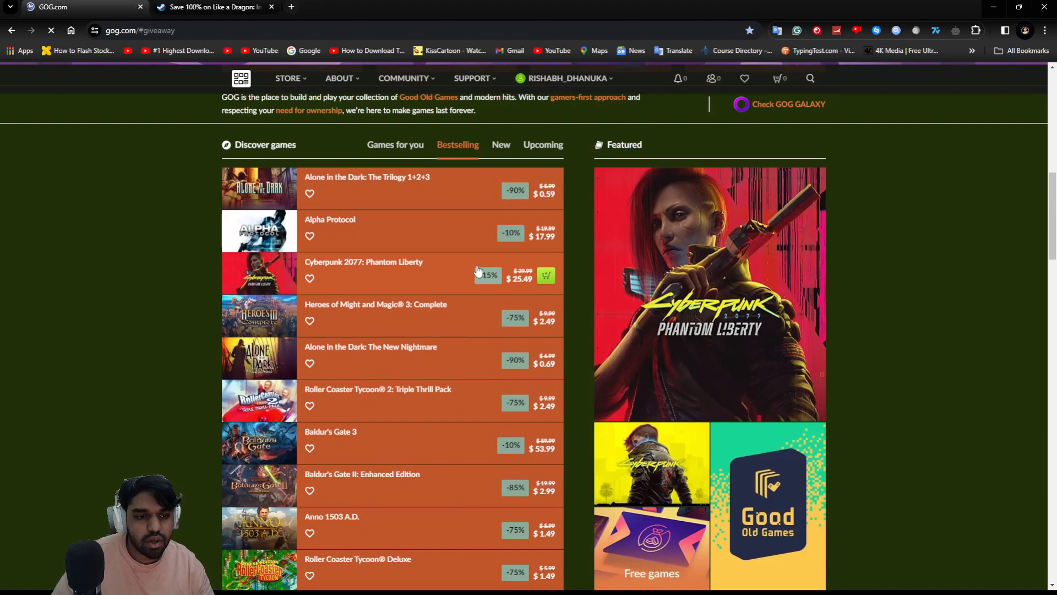
scroll(down, 3)
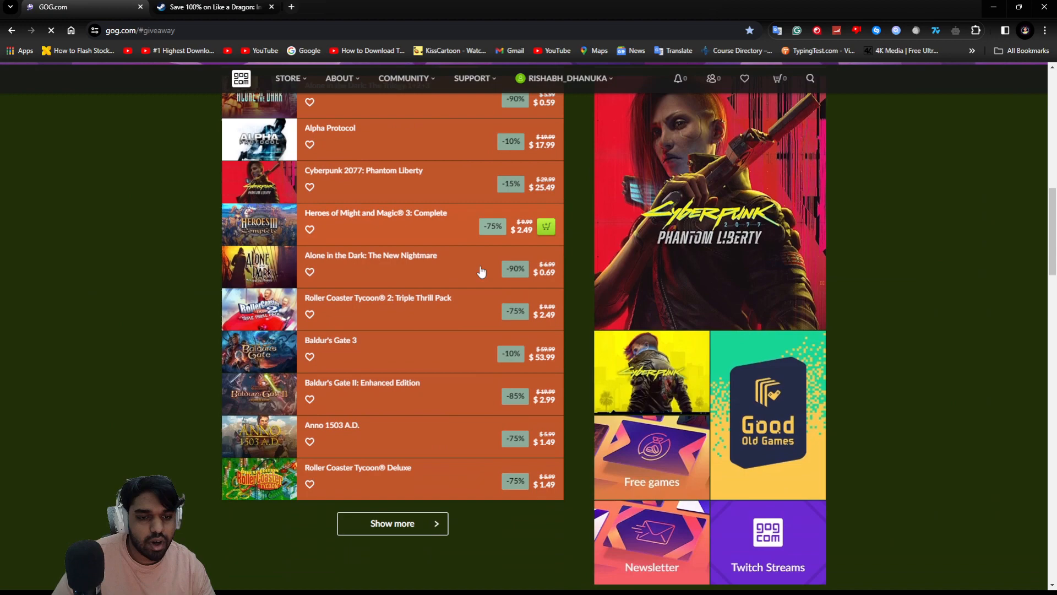
scroll(down, 3)
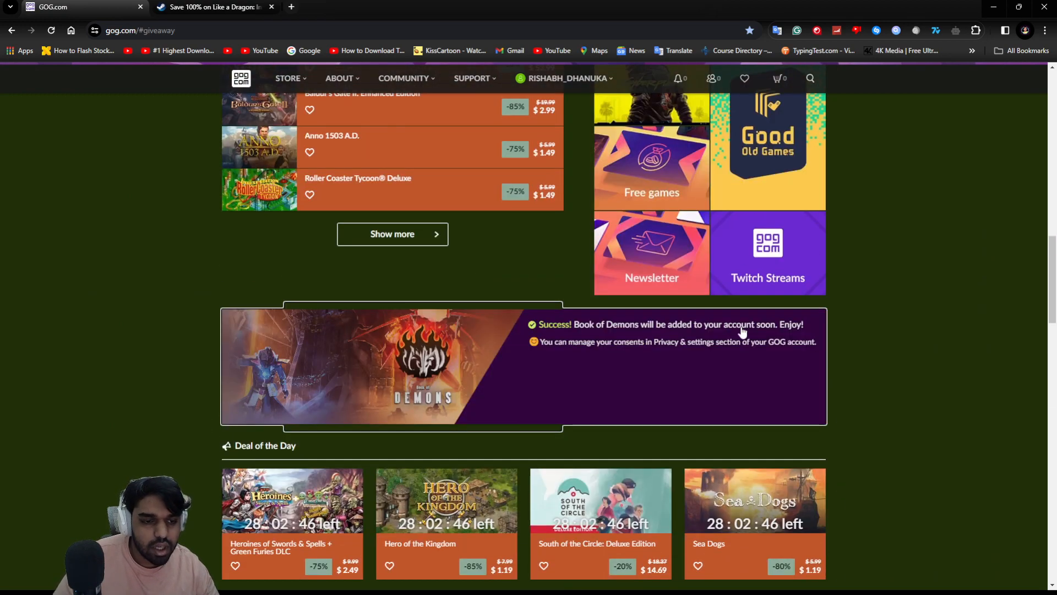
mouse_move(245, 381)
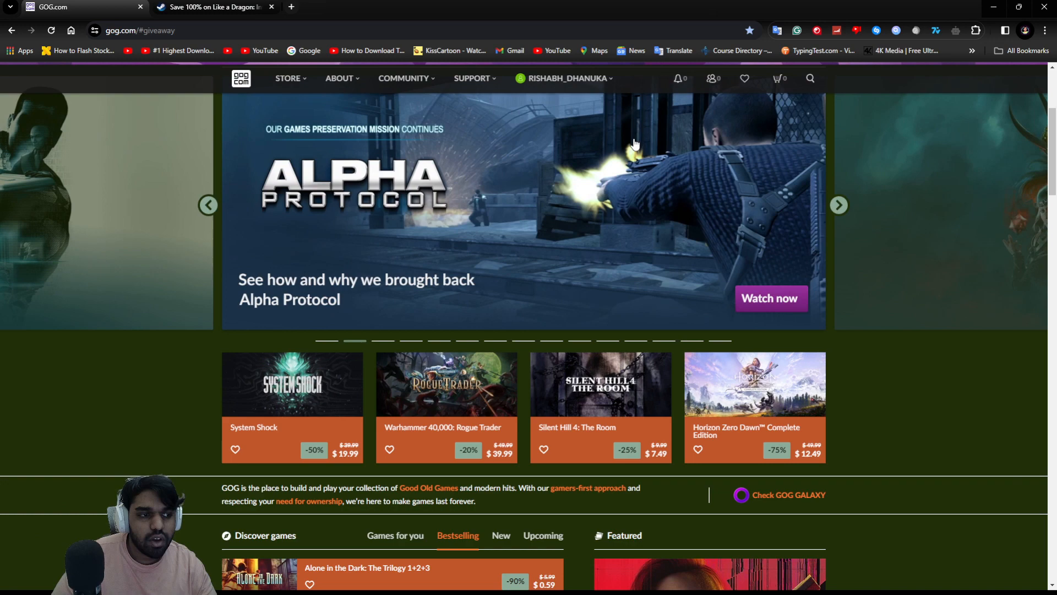
mouse_move(569, 266)
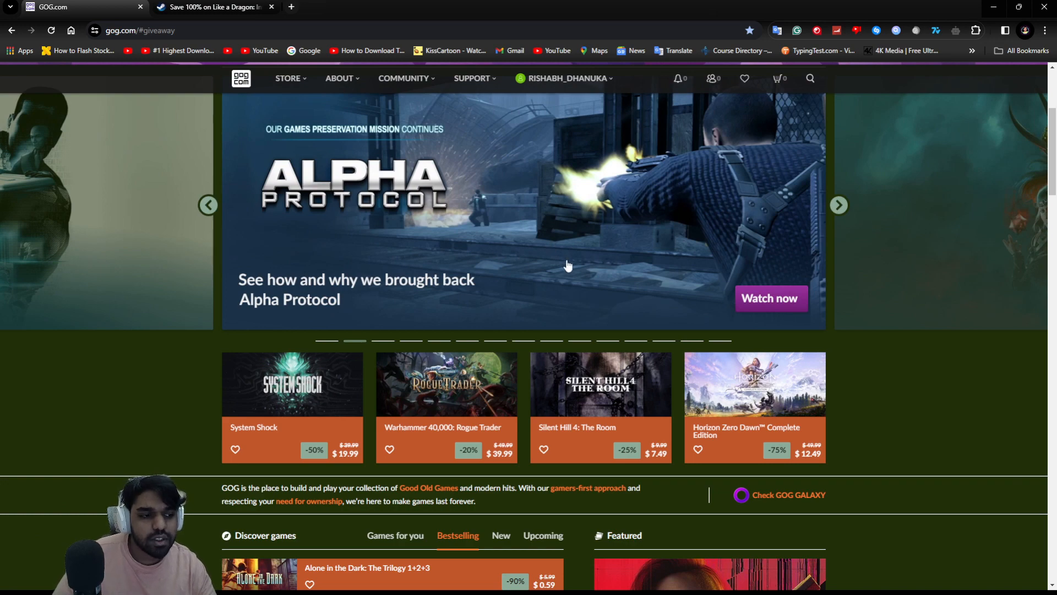
Step: Show the signed-in account dropdown listing games, movies, wishlist, wallet and orders
click(565, 78)
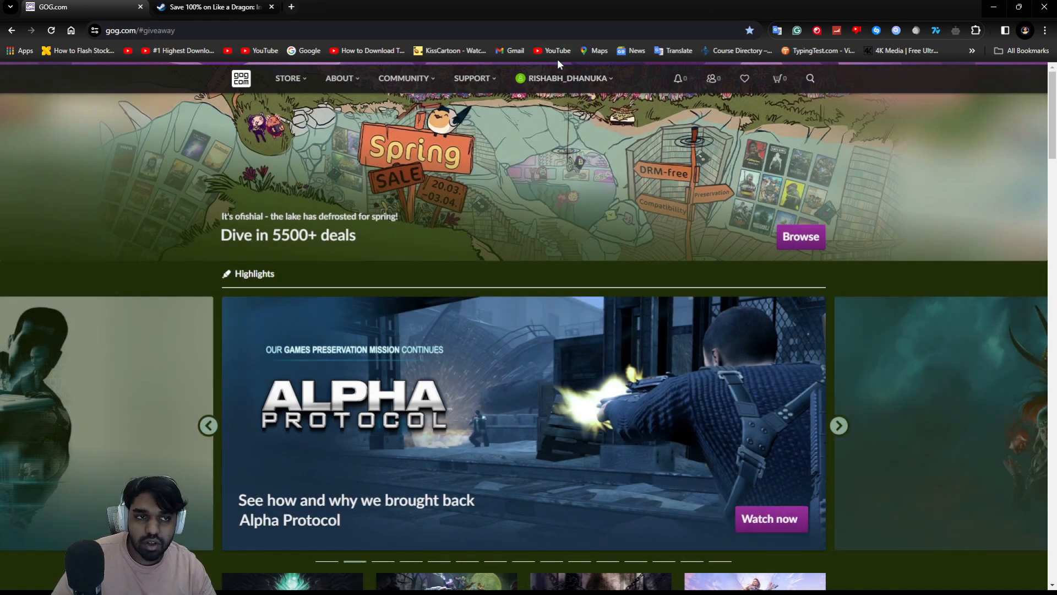
click(565, 78)
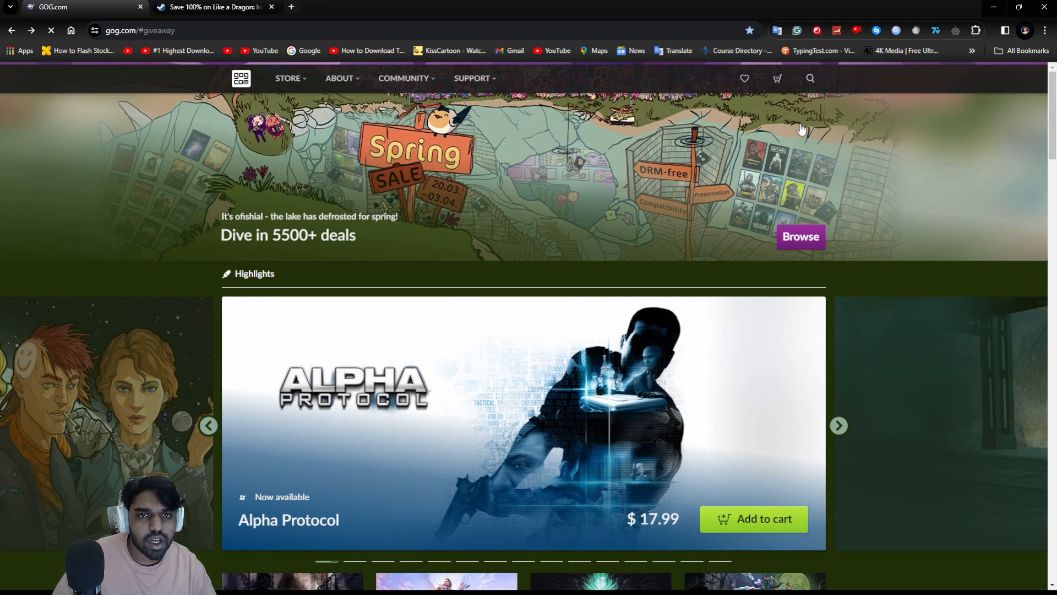
scroll(down, 3)
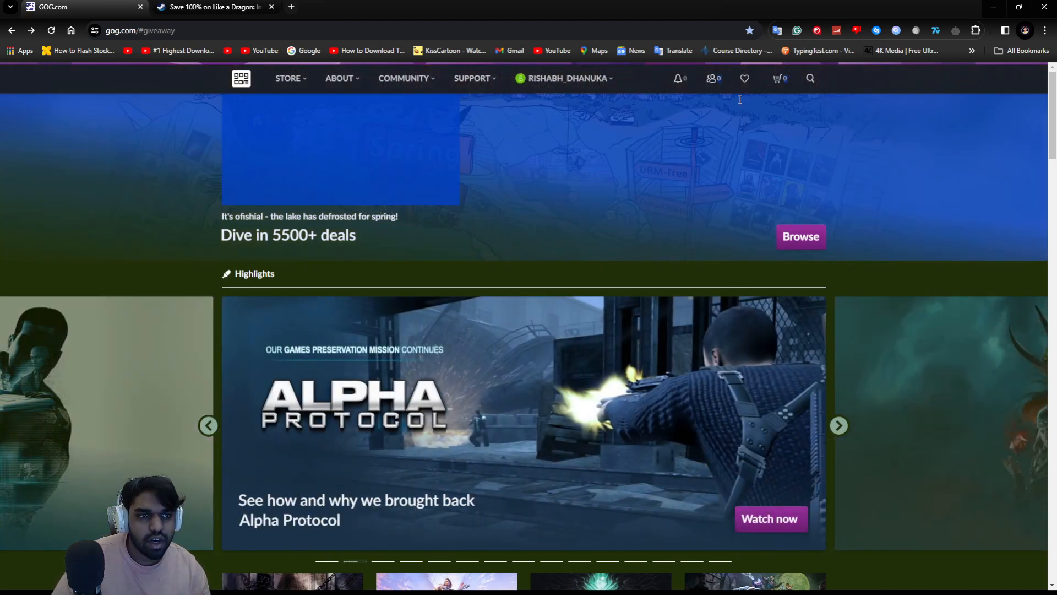
click(565, 78)
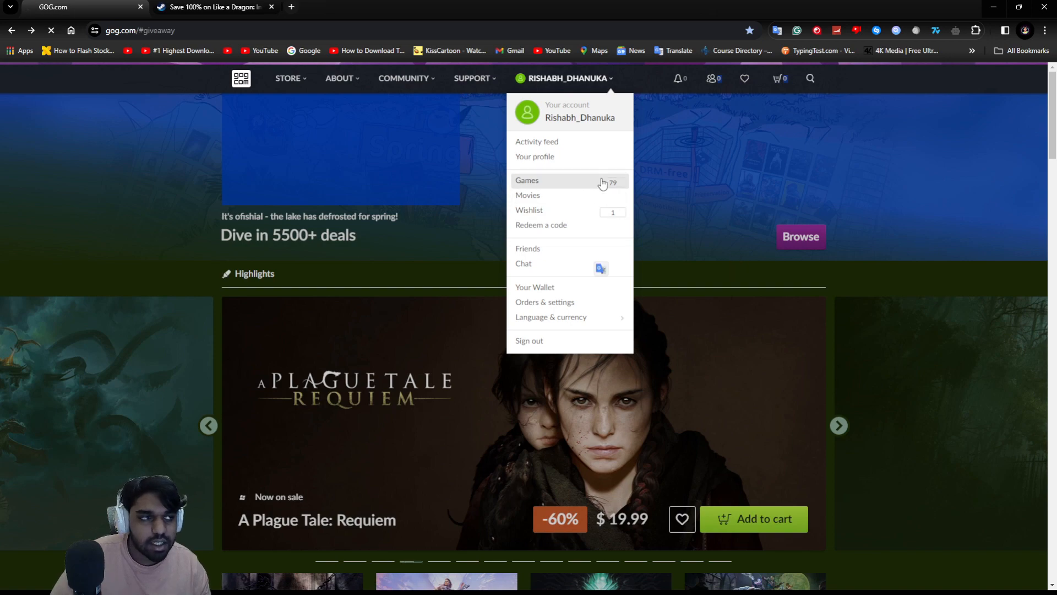
Step: Go to the owned Games collection and browse down the shelves of 80 titles including Book of Demons
click(527, 180)
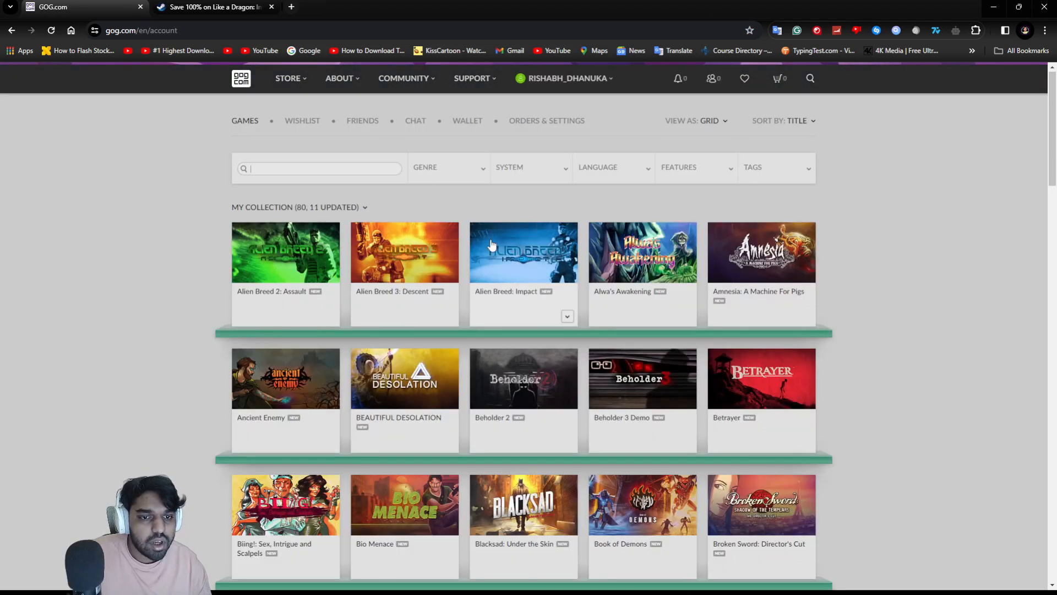
scroll(down, 3)
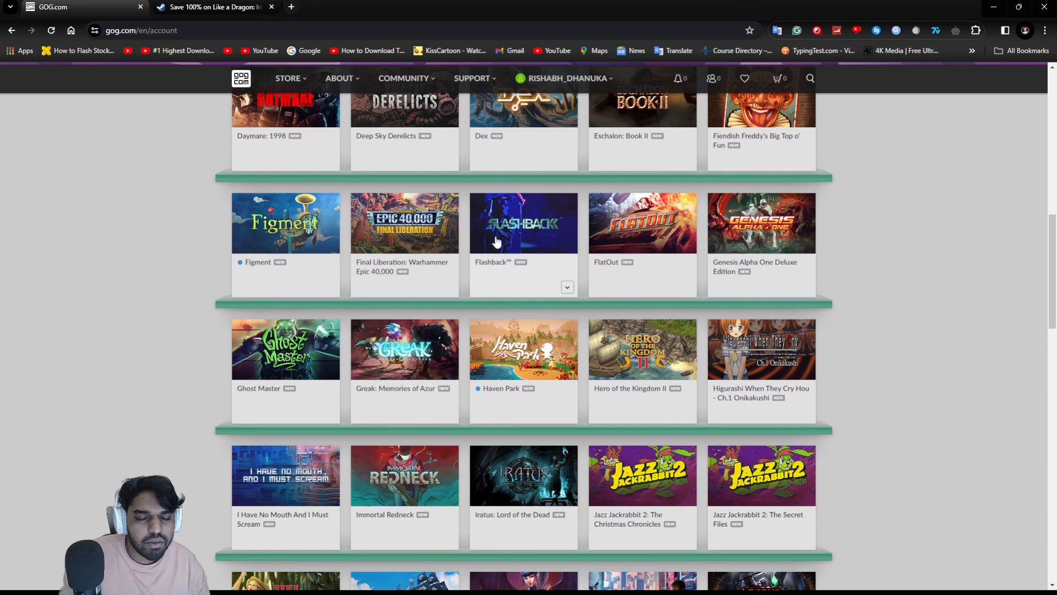
scroll(down, 3)
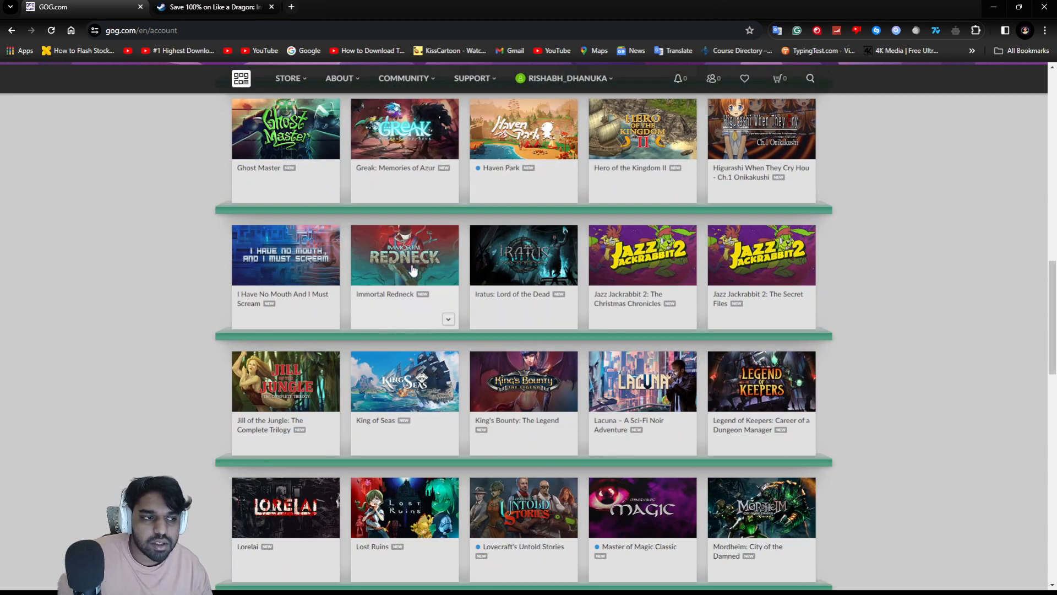
scroll(down, 3)
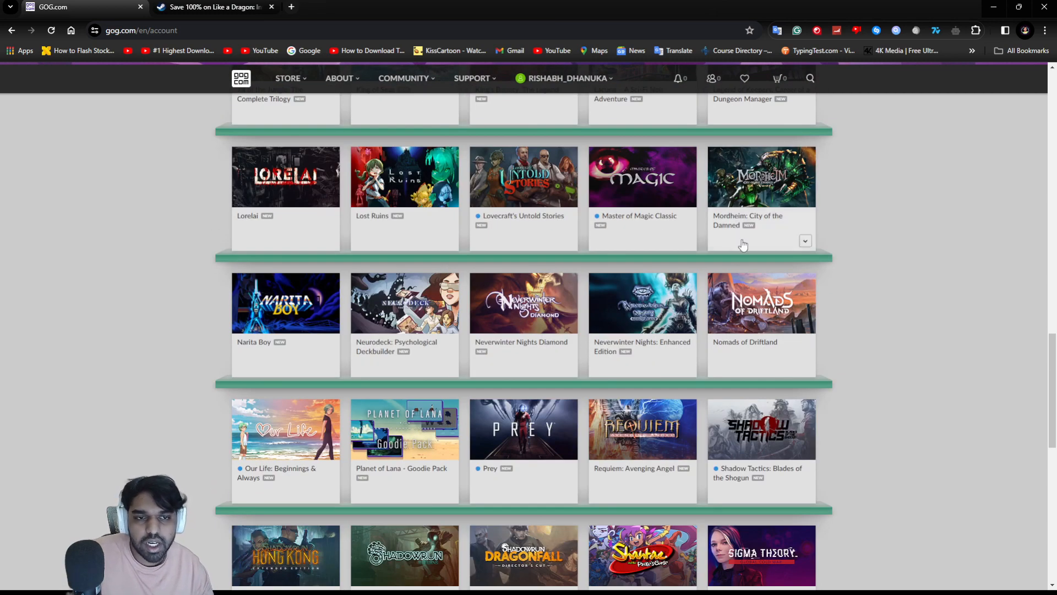
scroll(down, 3)
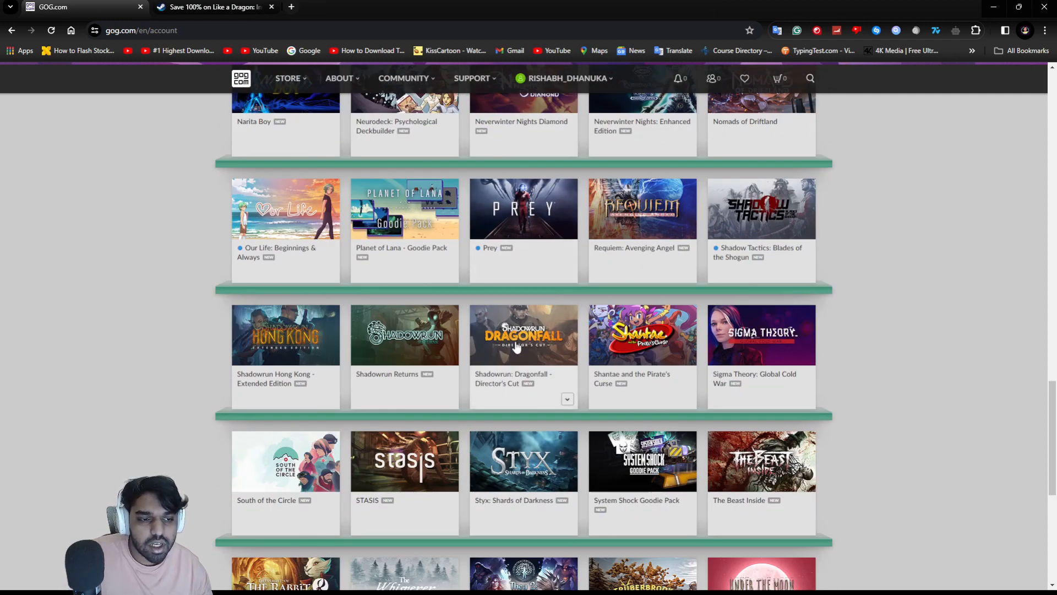
mouse_move(517, 346)
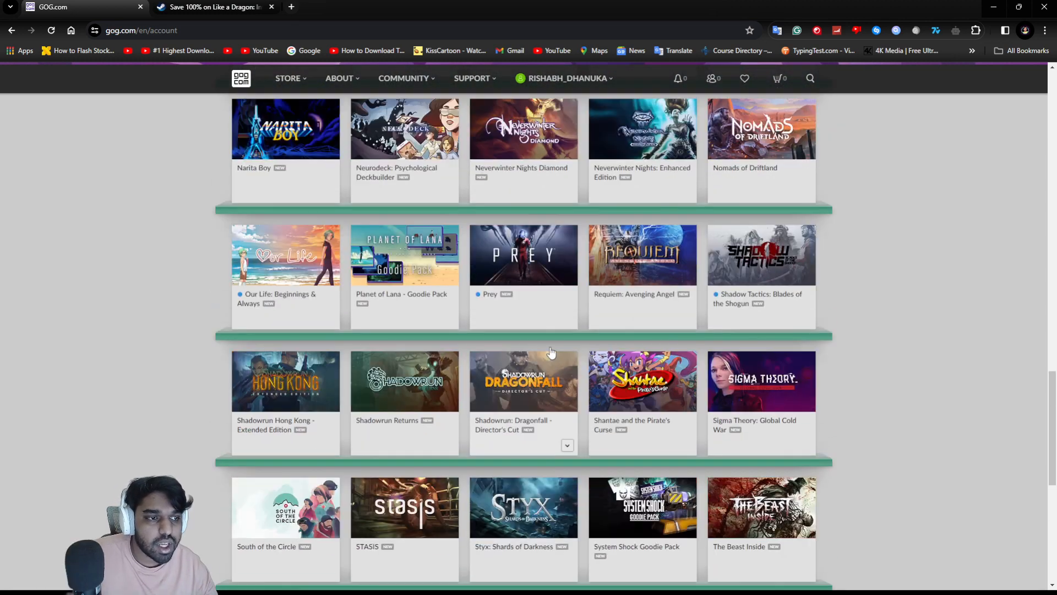
scroll(down, 3)
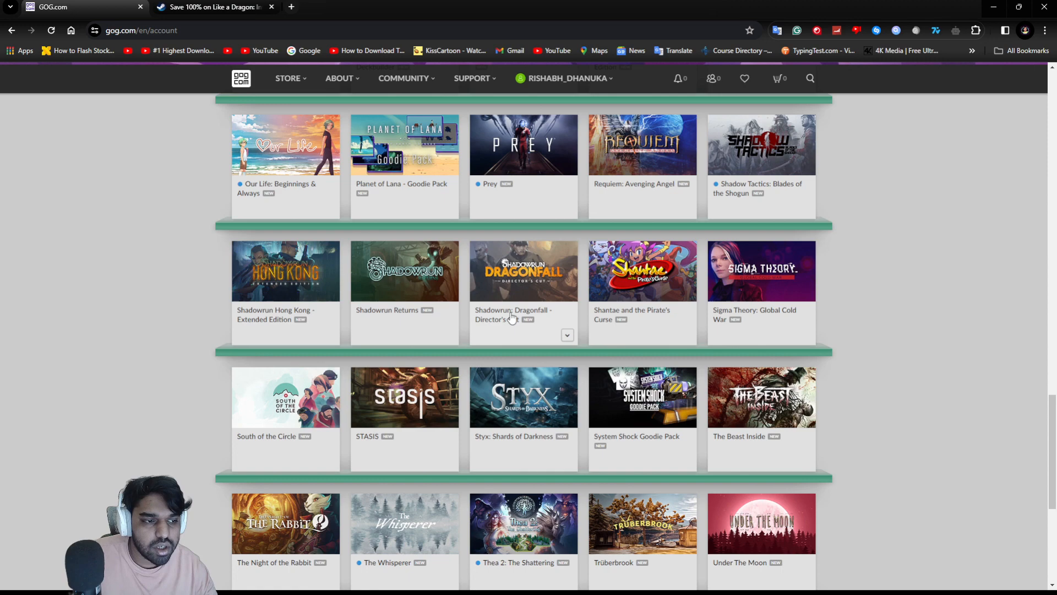
mouse_move(529, 336)
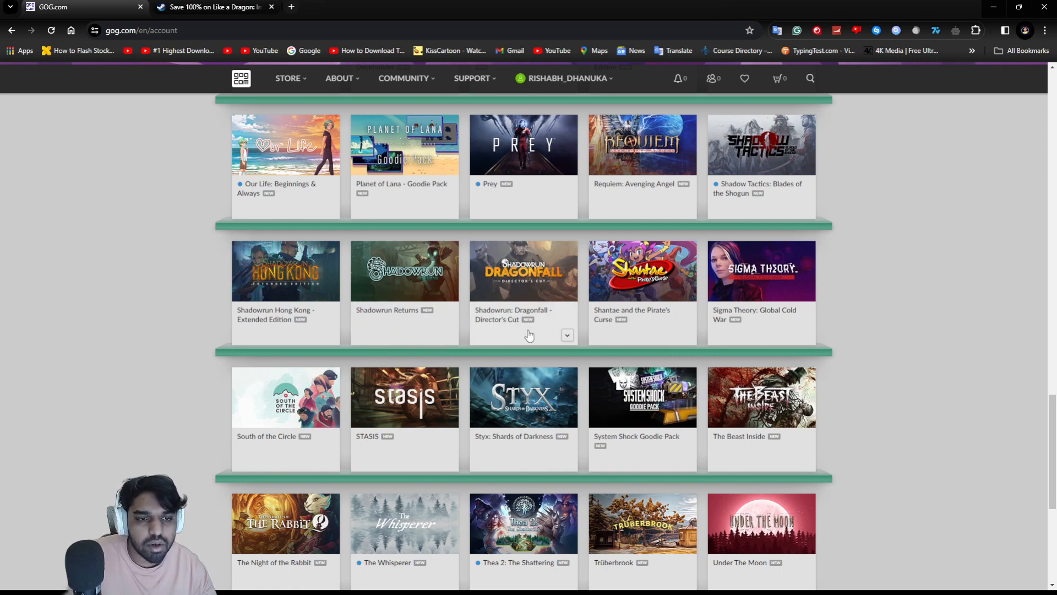
mouse_move(800, 307)
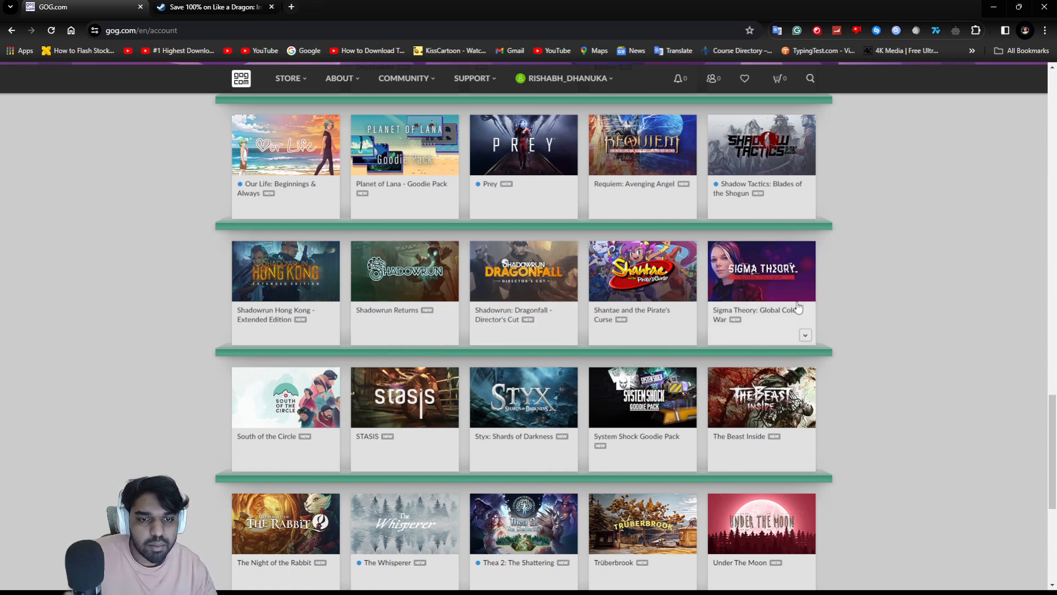
scroll(down, 3)
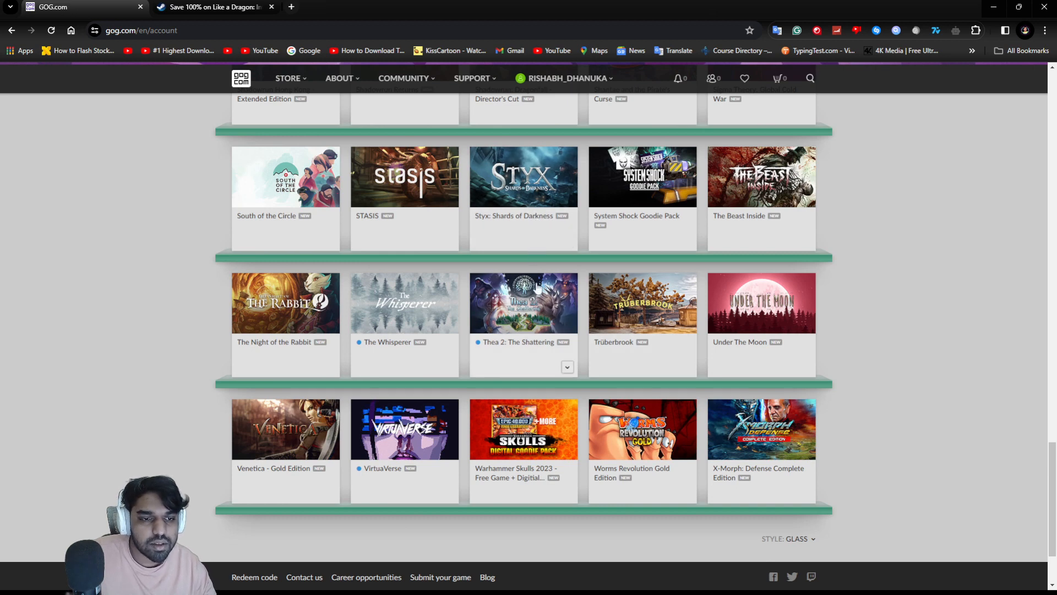
mouse_move(786, 222)
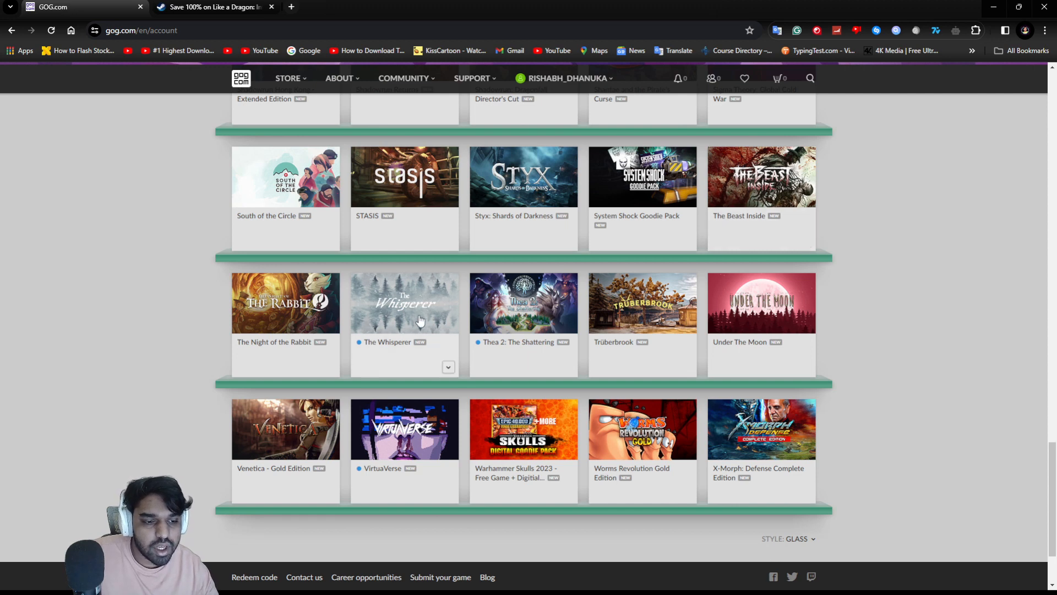
Step: Check the shelf Style dropdown at the bottom of the library and continue browsing the shelves
click(798, 429)
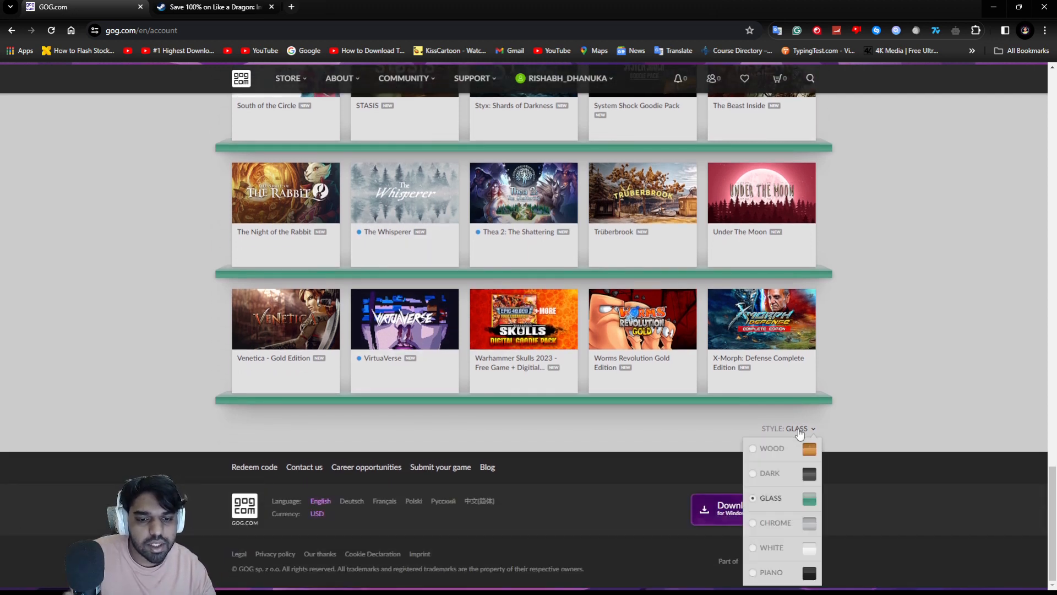
click(789, 428)
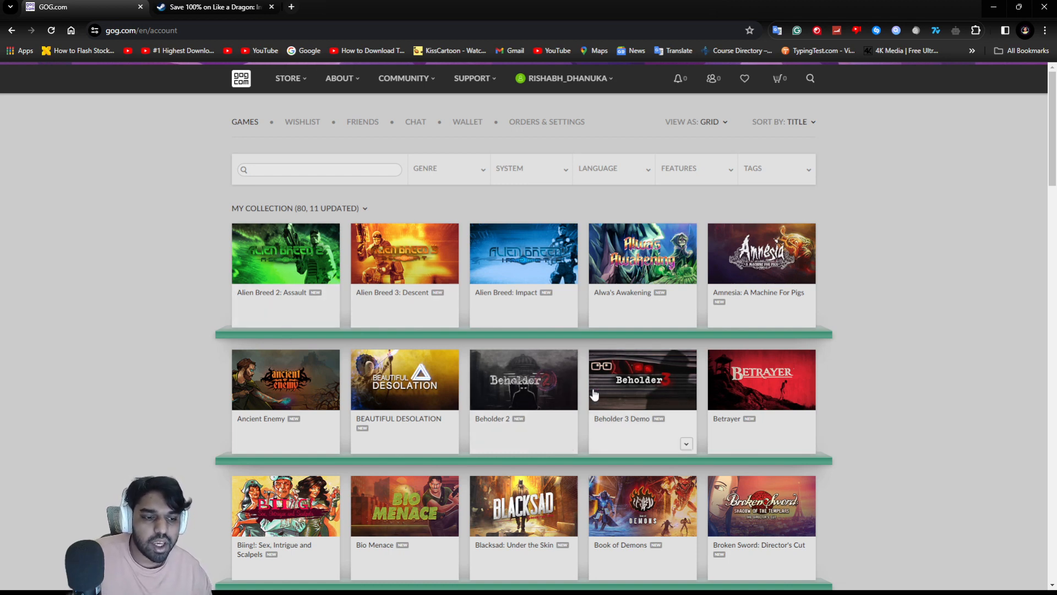
mouse_move(641, 403)
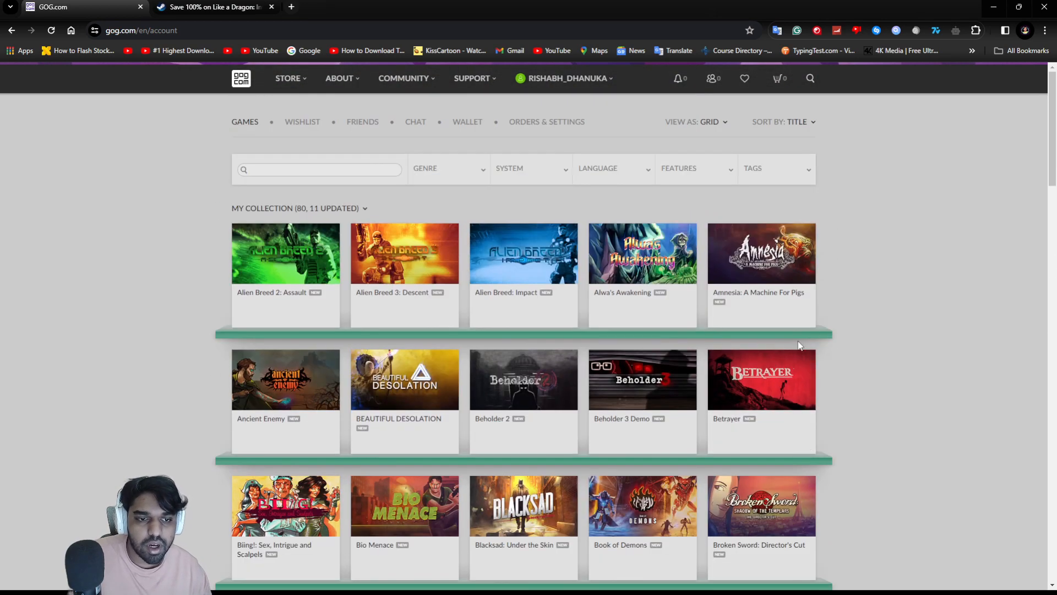
scroll(down, 3)
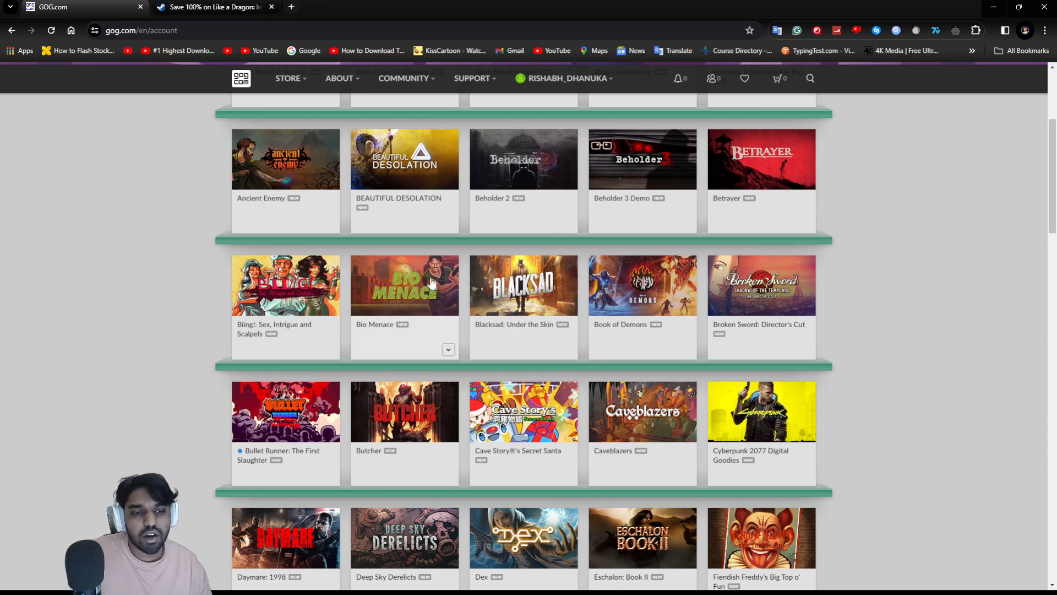
scroll(down, 3)
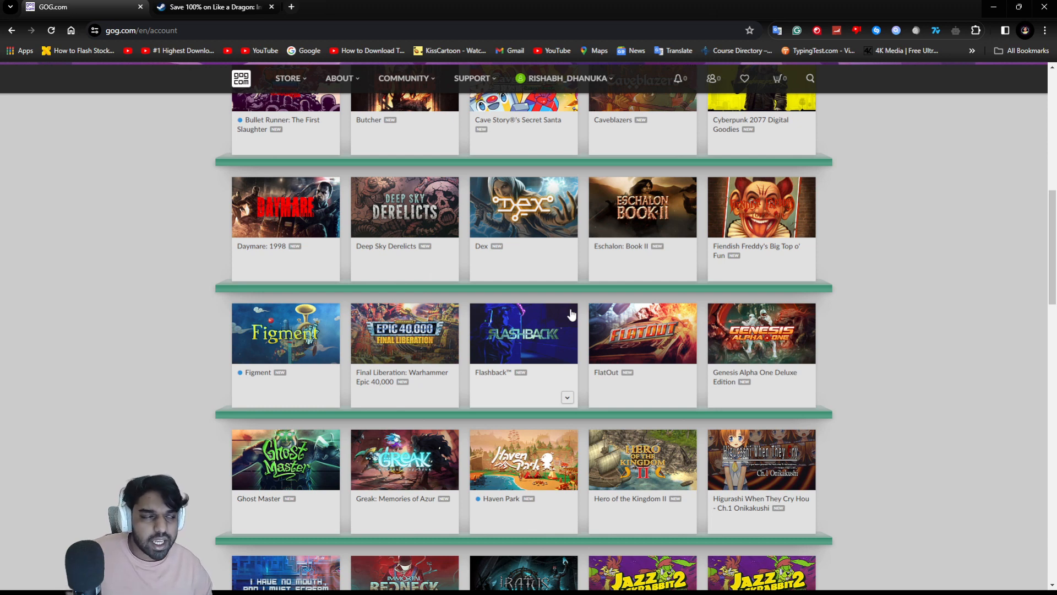
mouse_move(167, 73)
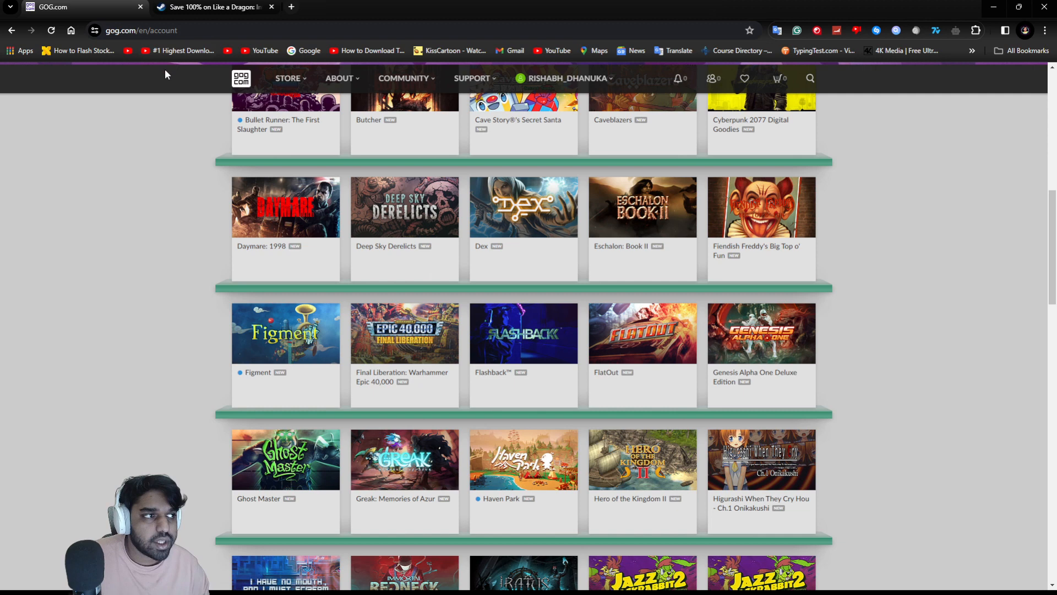
Step: Show the Steam page for the free Like a Dragon: Infinite Wealth Hello Work outfit DLC at -100% with Add to Account
click(215, 7)
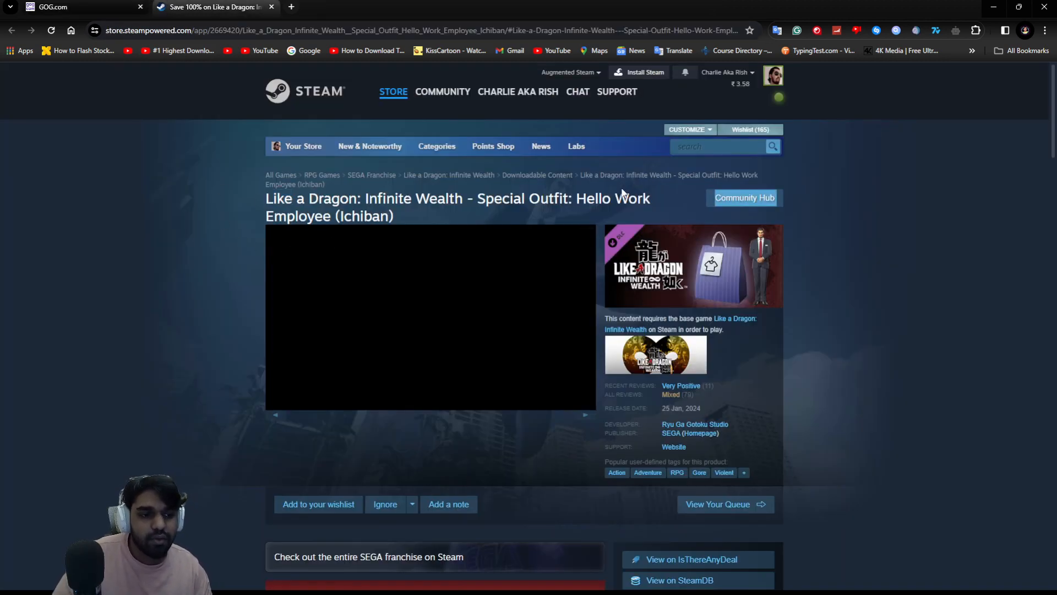
scroll(down, 3)
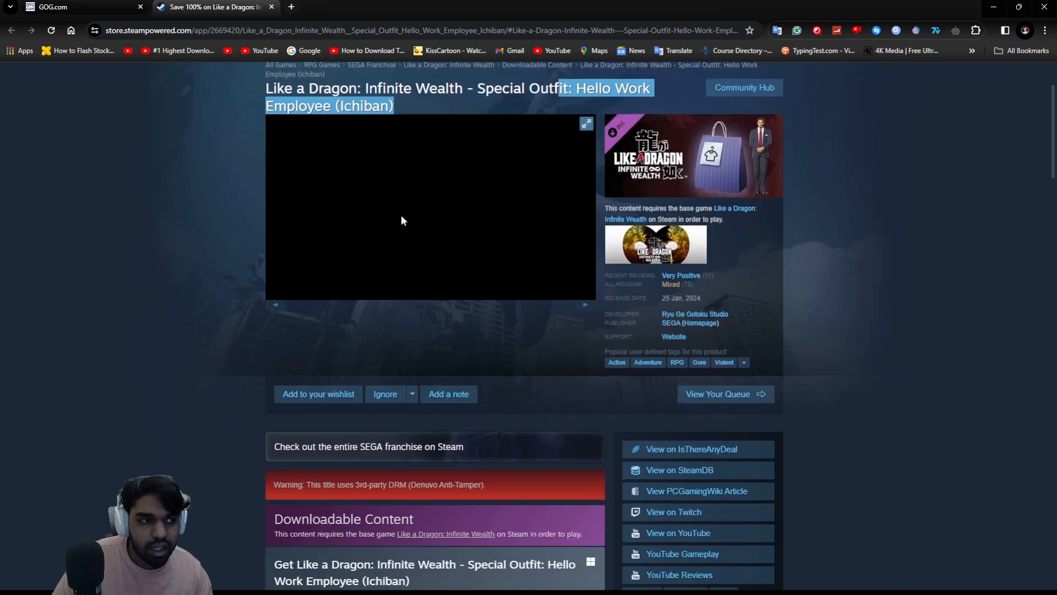
scroll(down, 3)
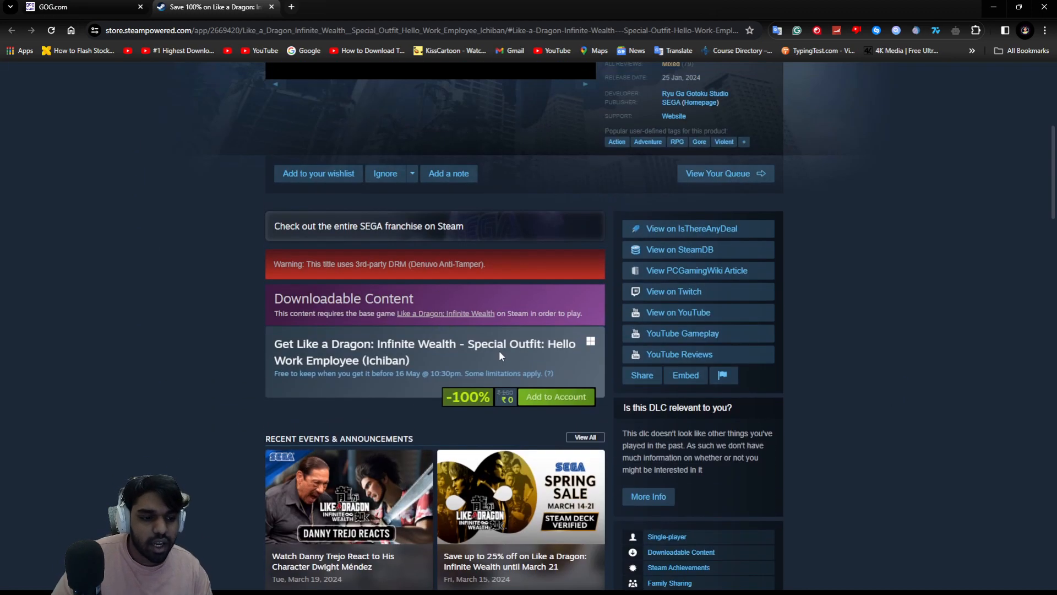
scroll(down, 3)
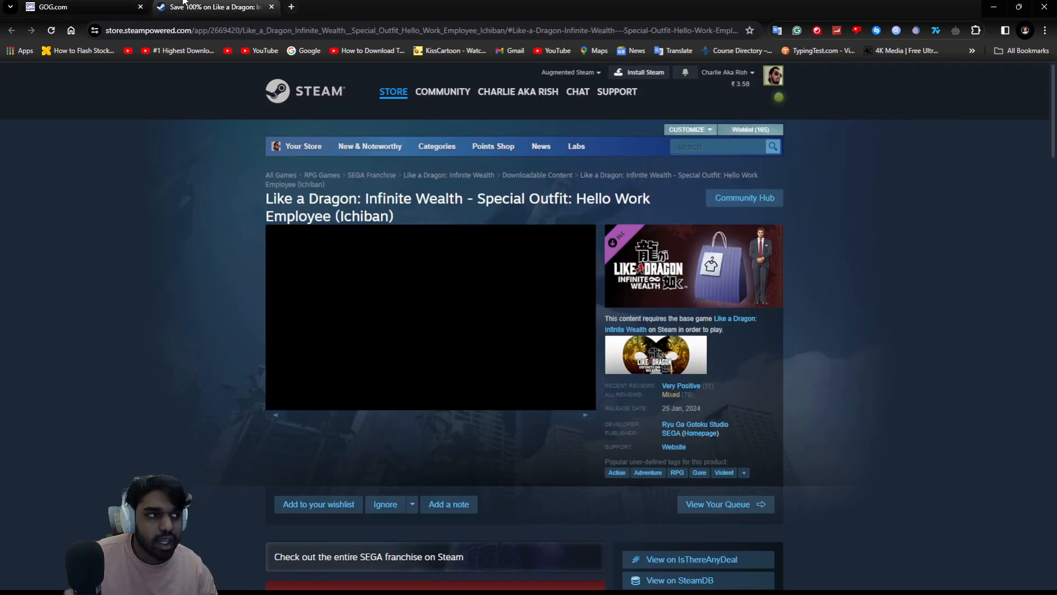
mouse_move(473, 122)
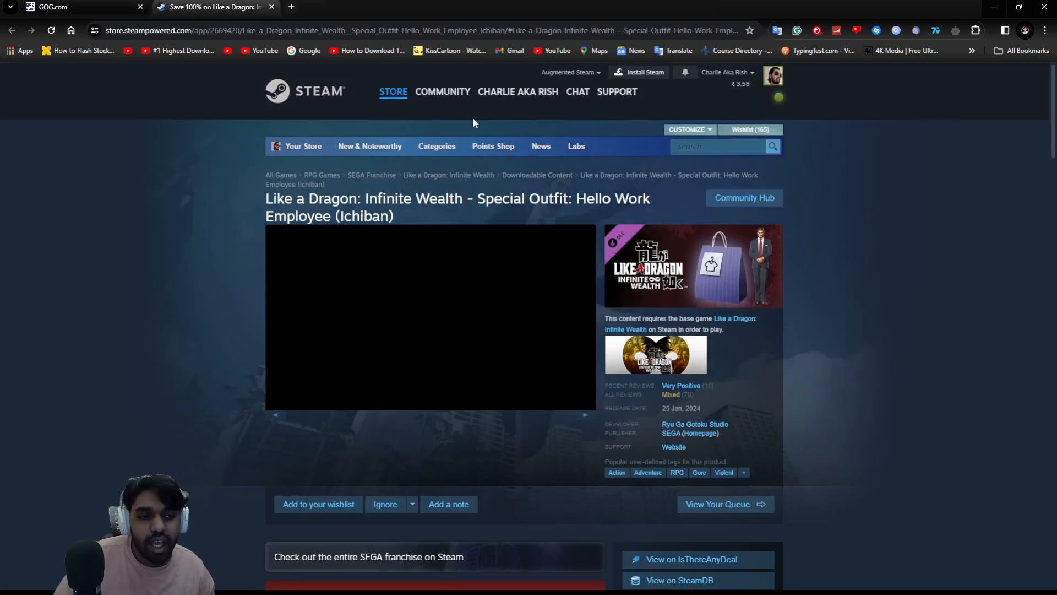